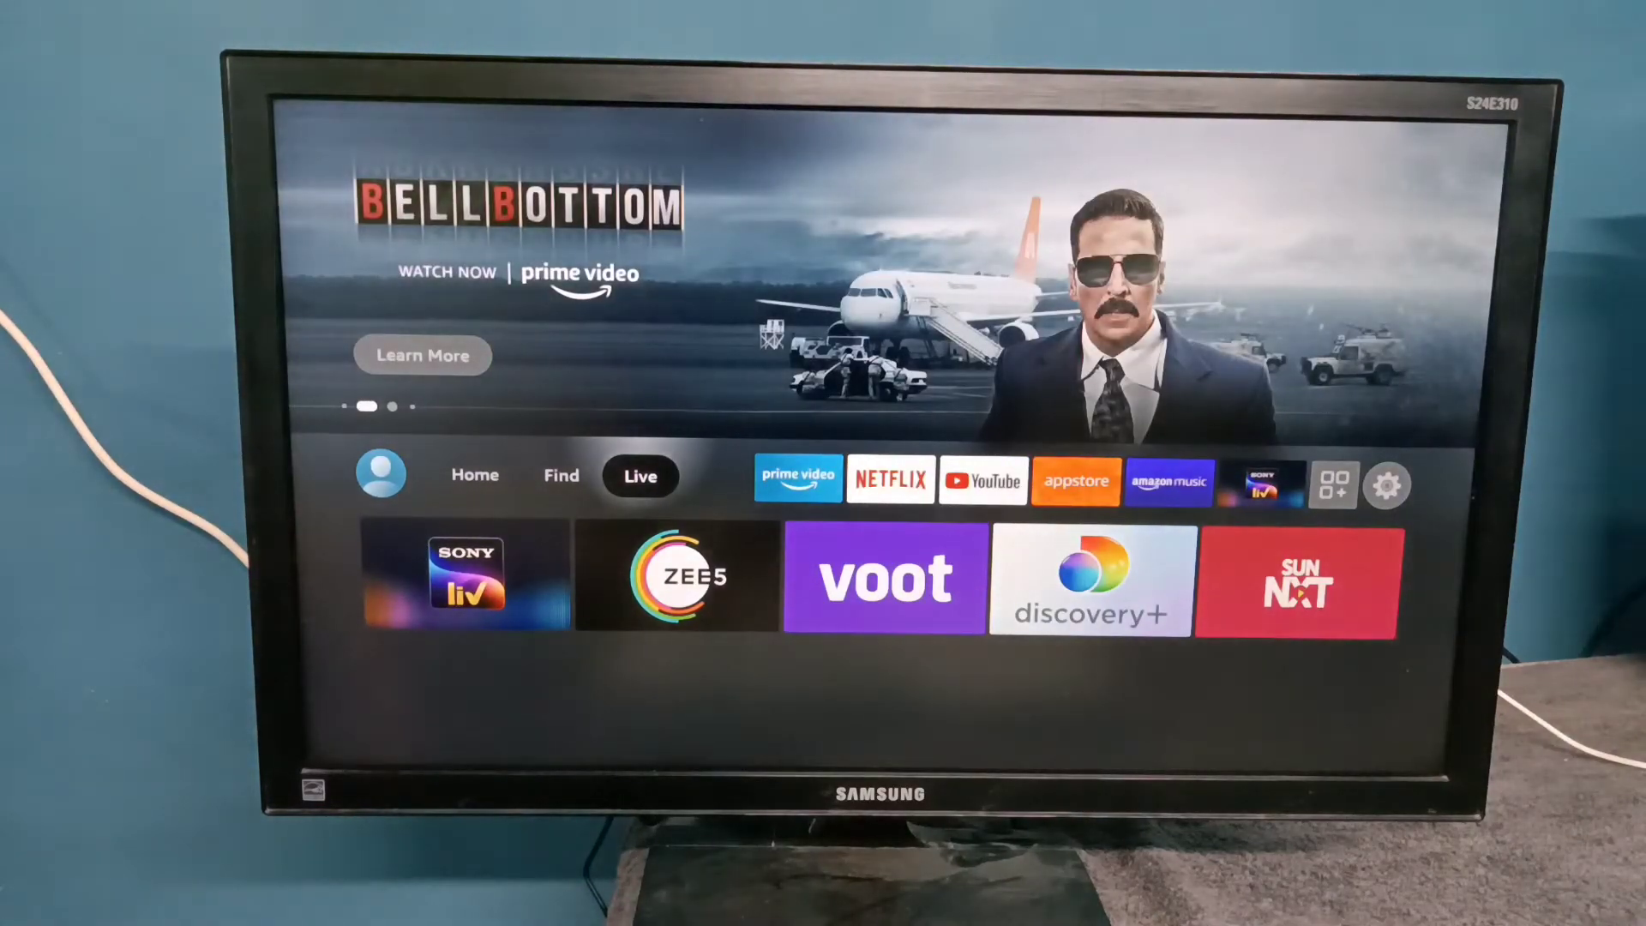
# Go from Home through Settings to the Display & Sounds audio settings
pyautogui.click(1388, 485)
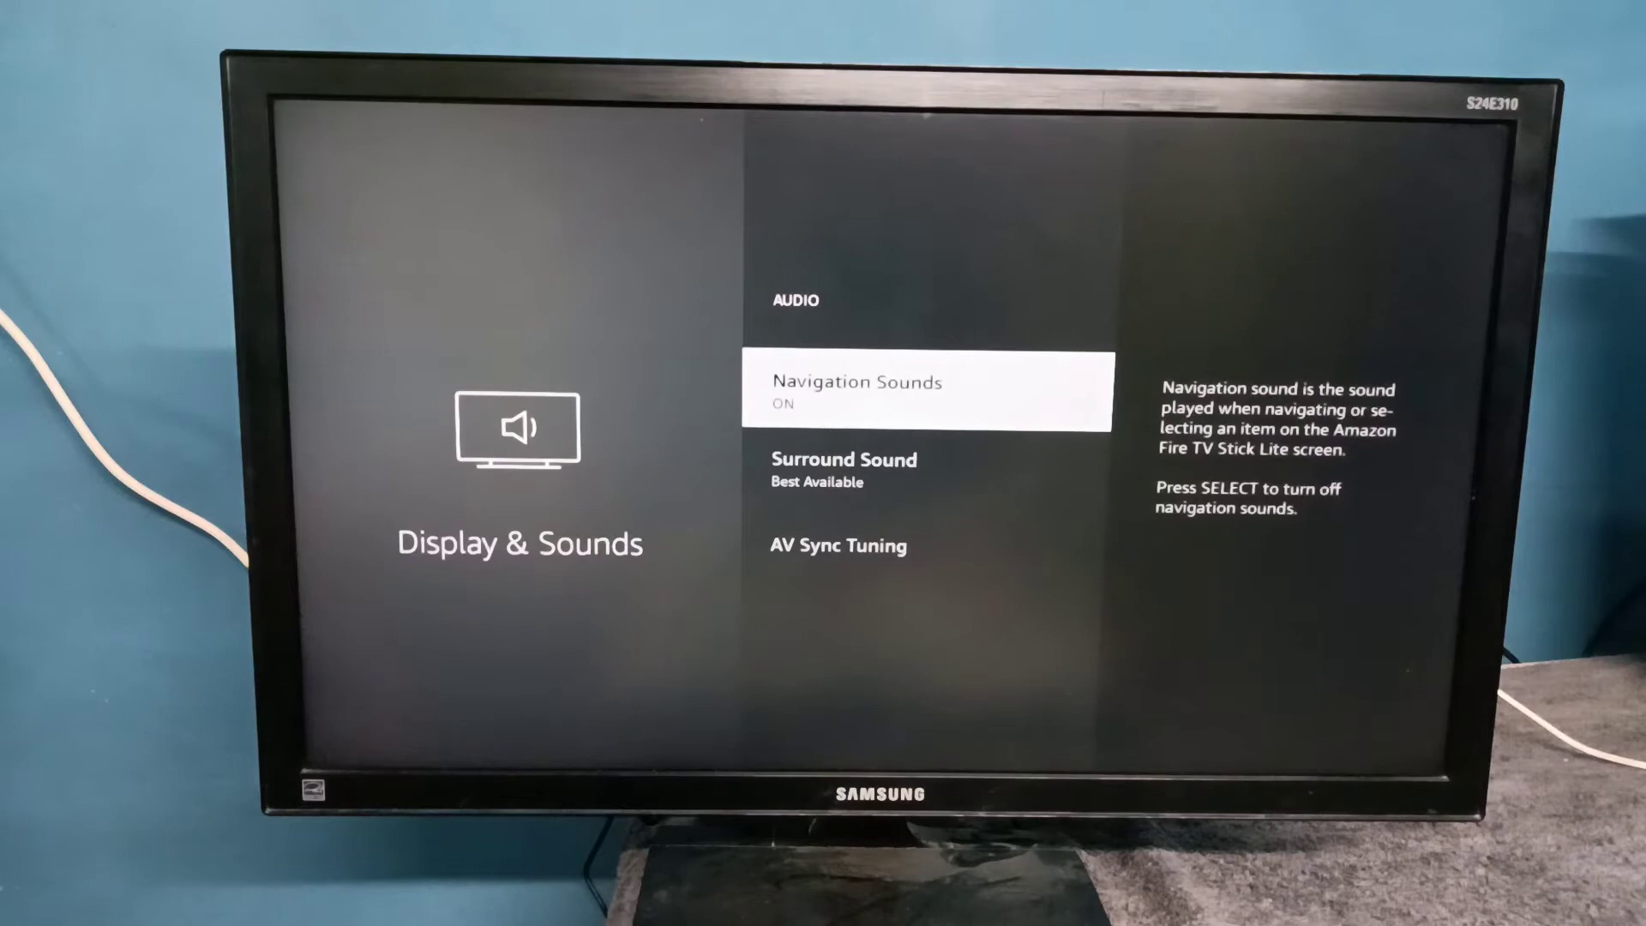
# Choose Passthrough Dolby Digital Plus for Surround Sound and accept the HDMI compatibility warning
pyautogui.press('Down')
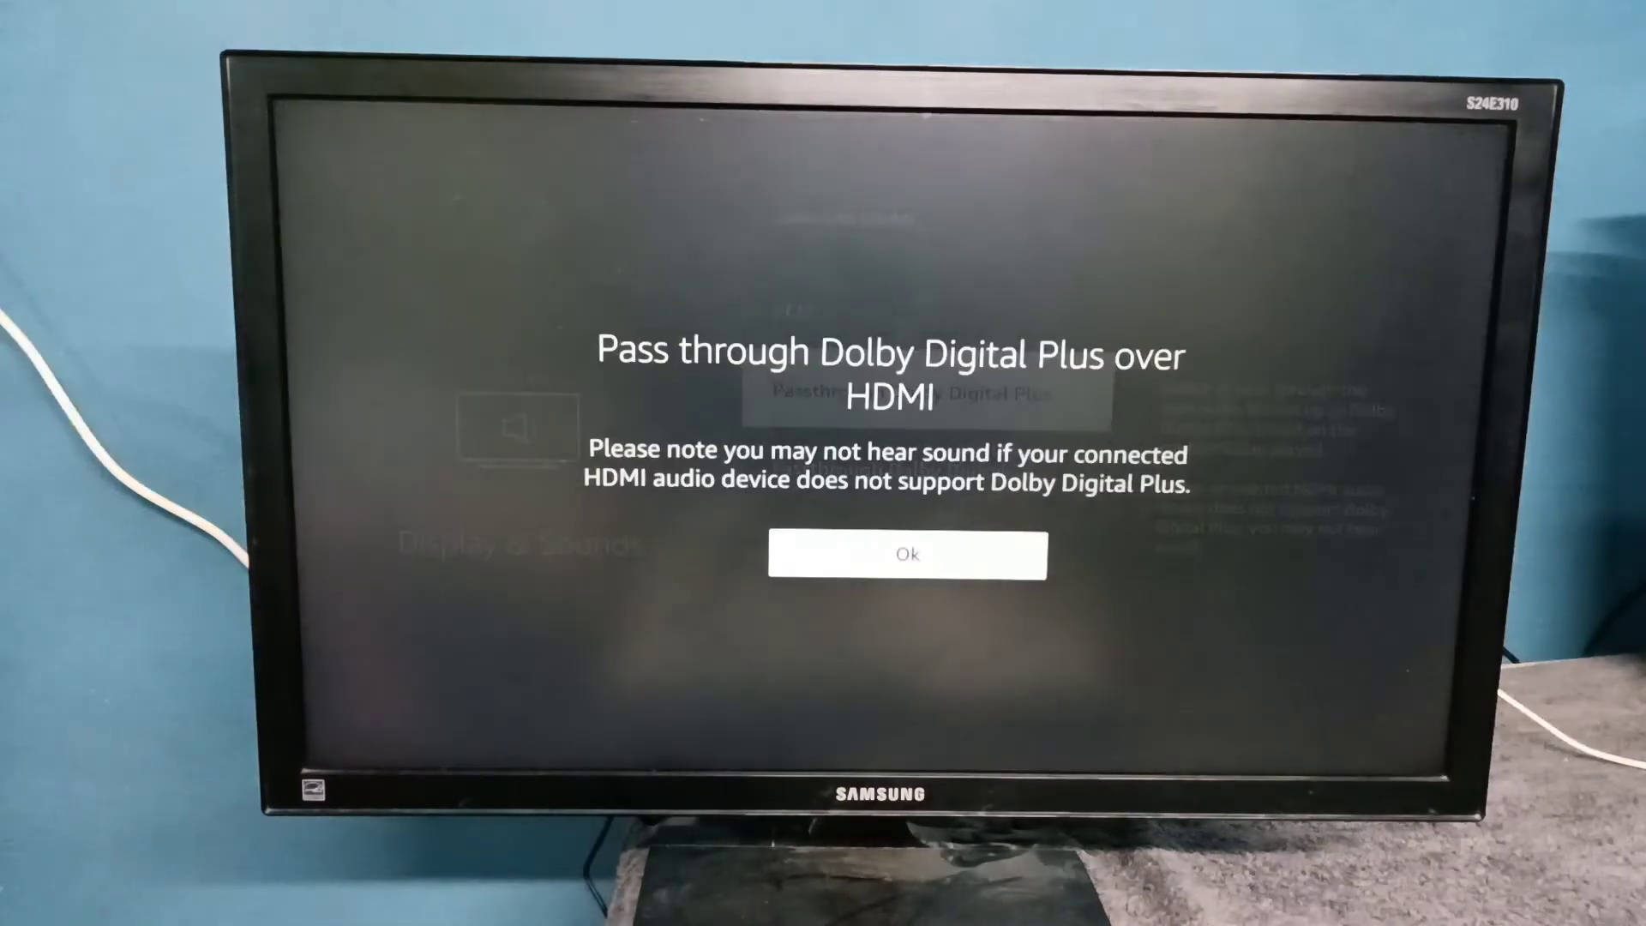
pyautogui.click(909, 554)
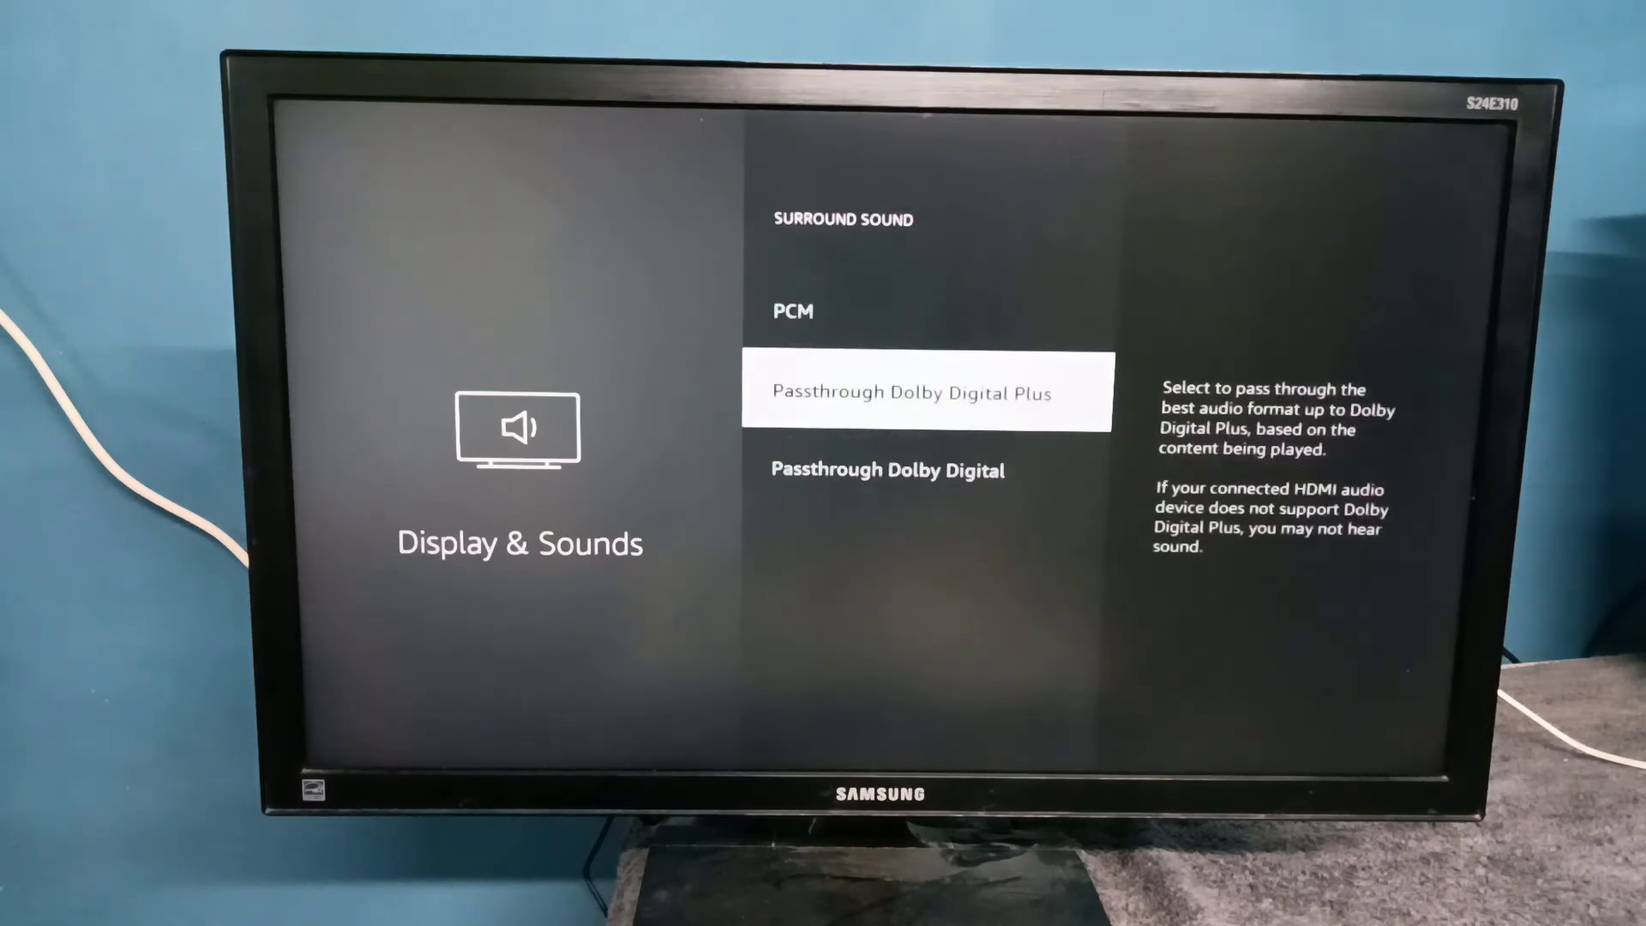
pyautogui.press('Down')
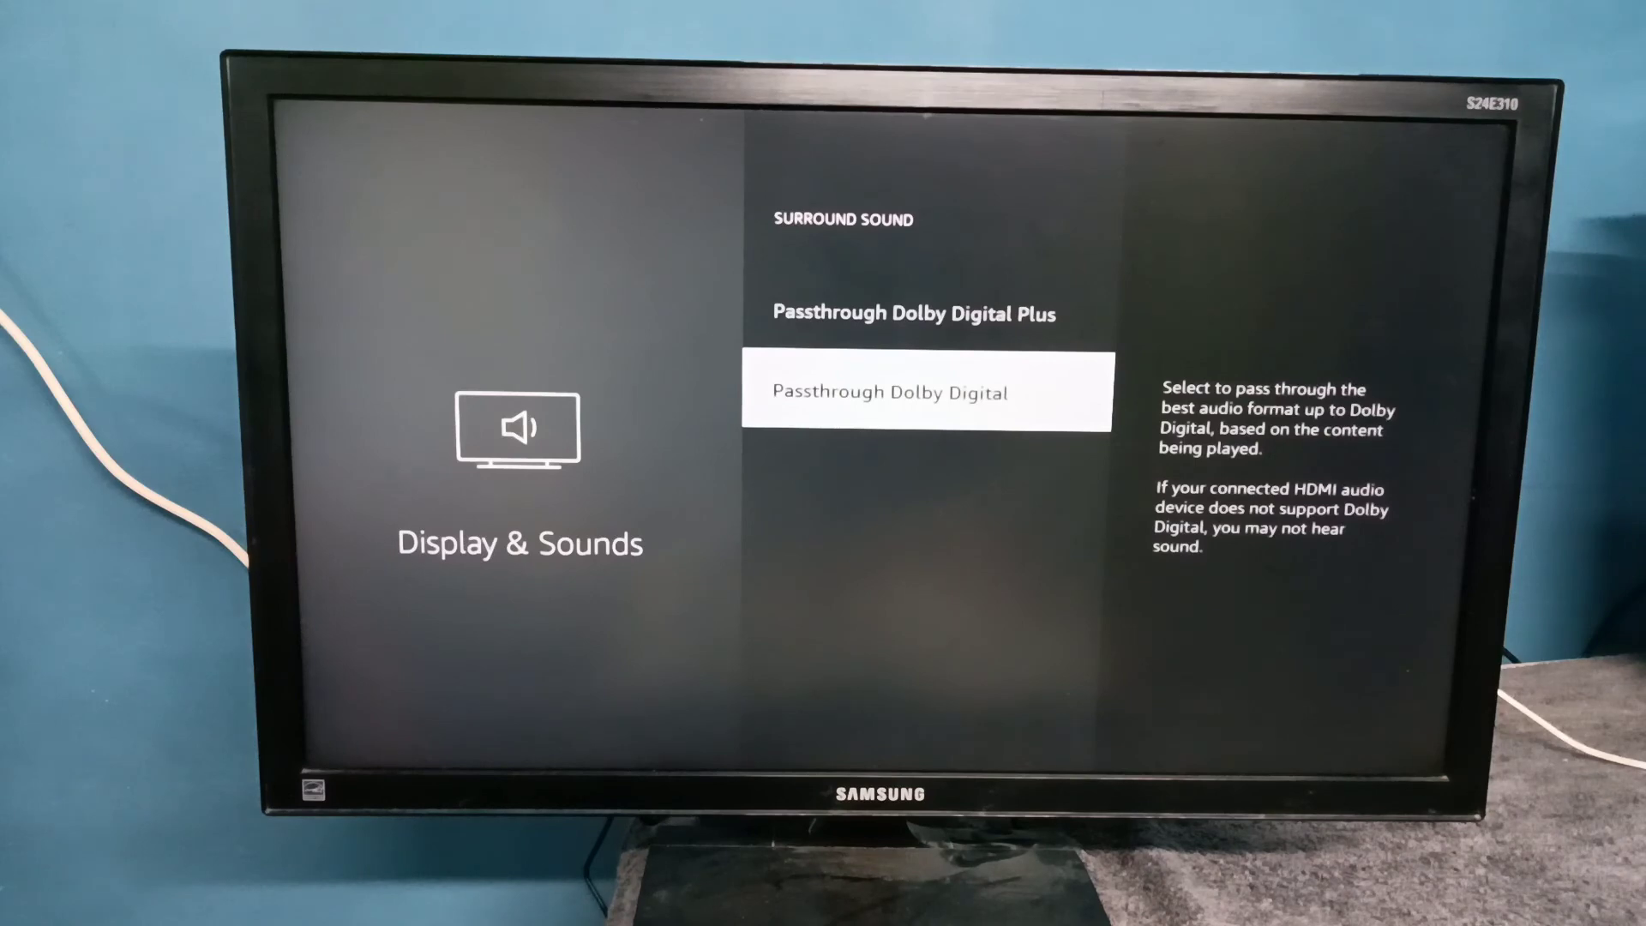